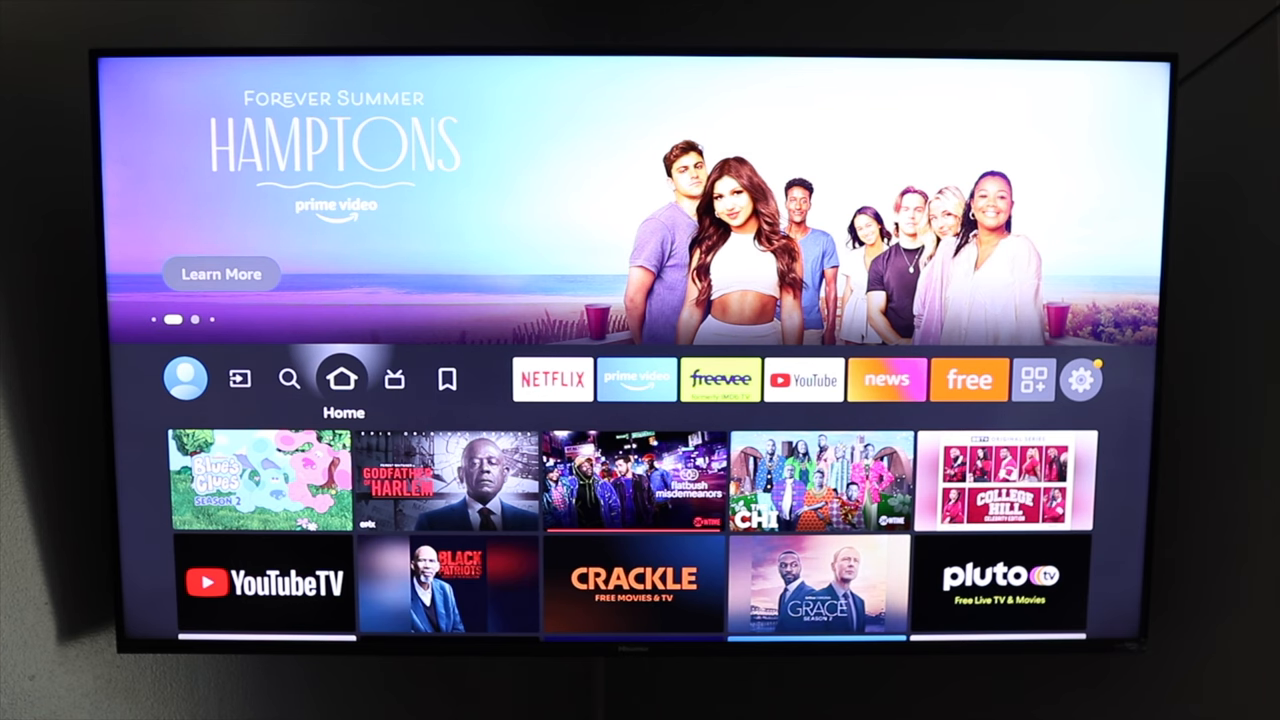
Open the Fire TV Settings page from the home screen's gear icon.
left_click(448, 378)
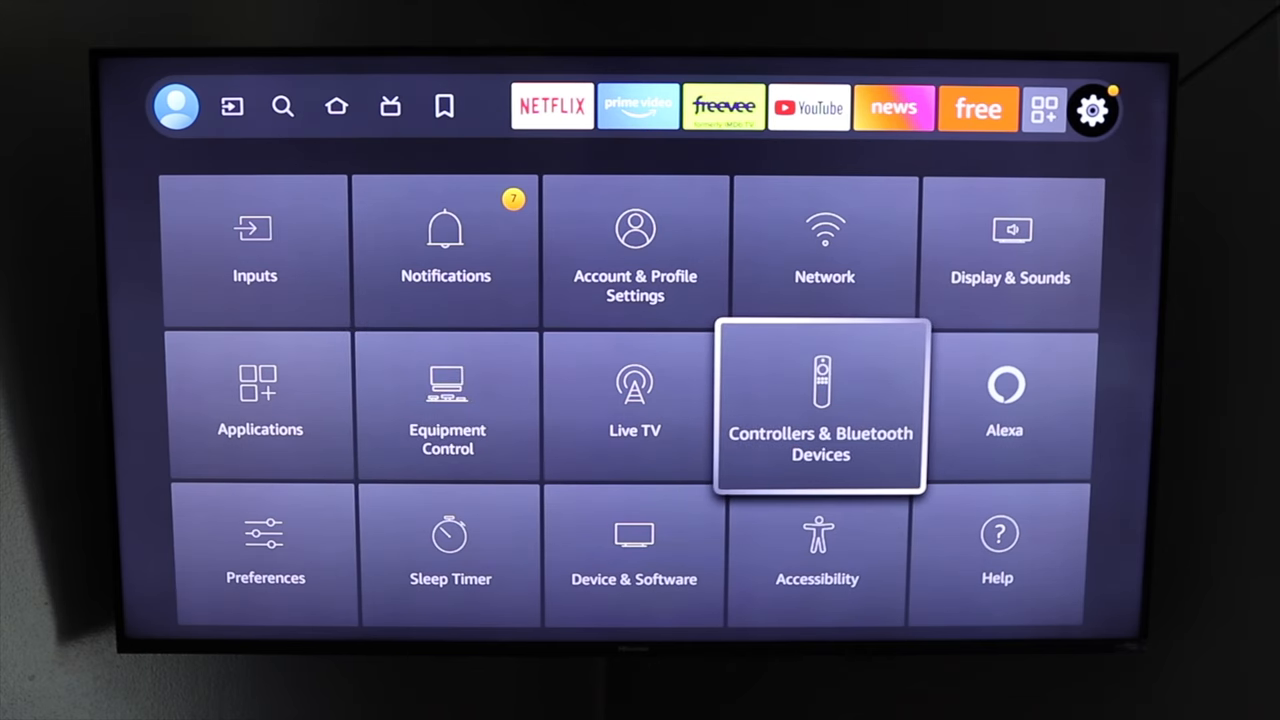
left_click(820, 404)
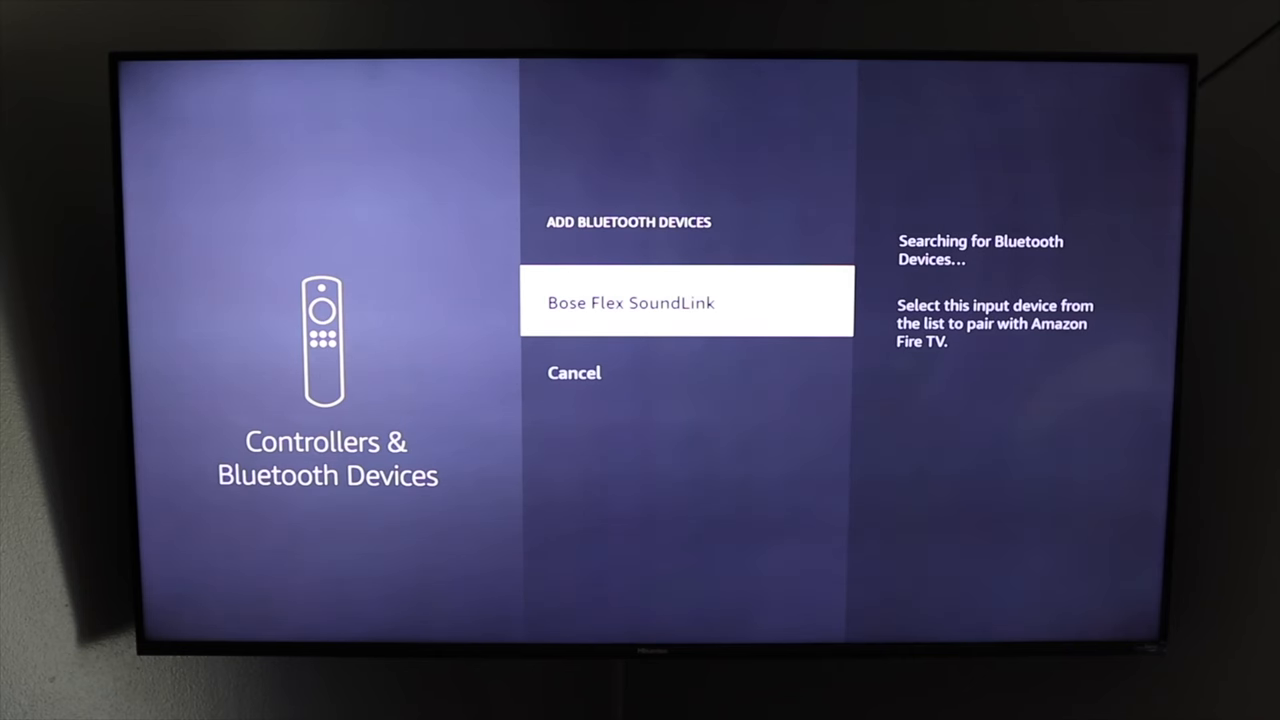
Select the Bose Flex SoundLink speaker in the Bluetooth search to start pairing.
left_click(686, 300)
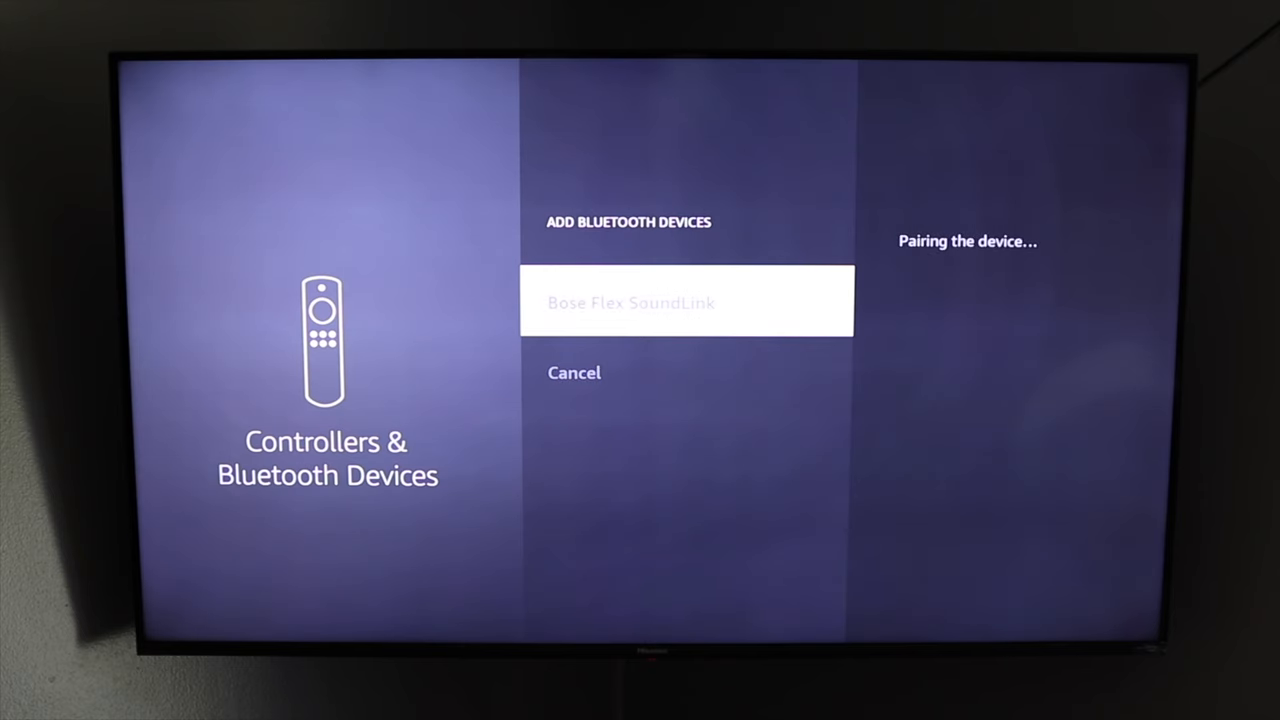